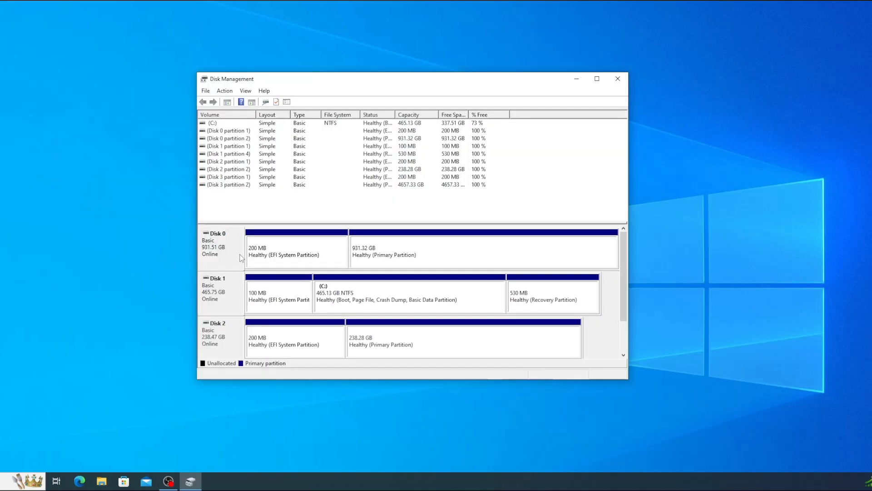
mouse_move(251, 260)
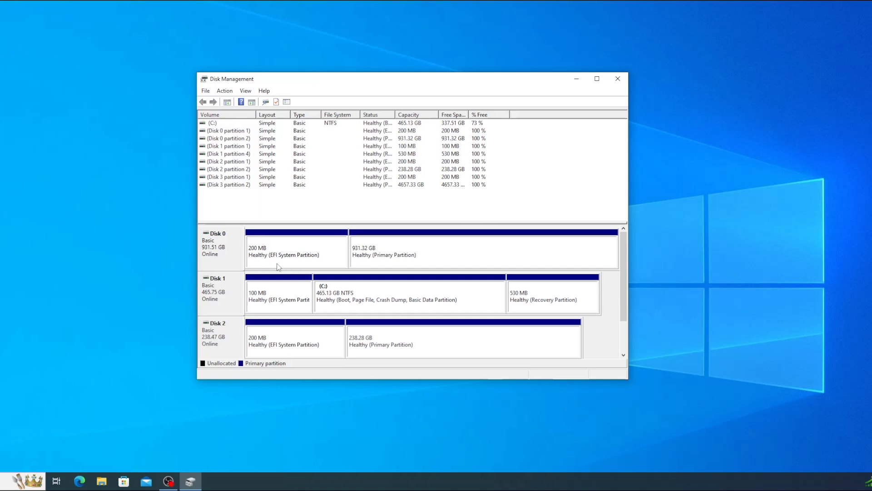
mouse_move(214, 261)
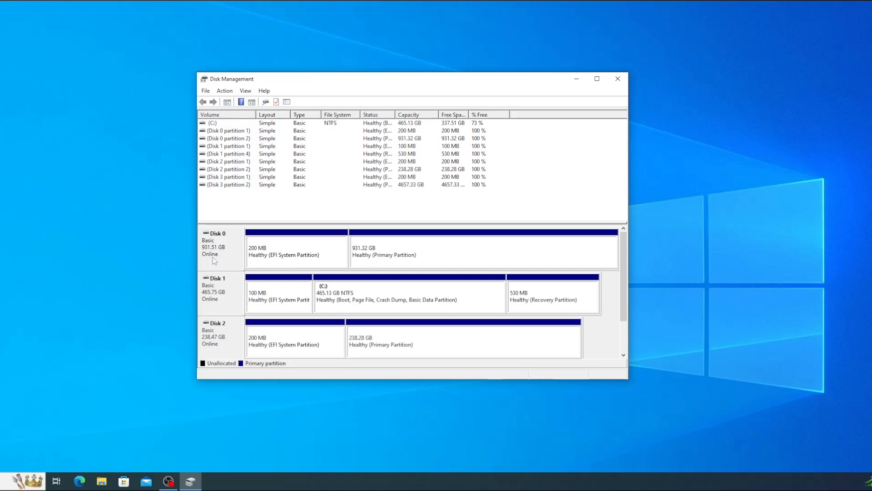
mouse_move(774, 238)
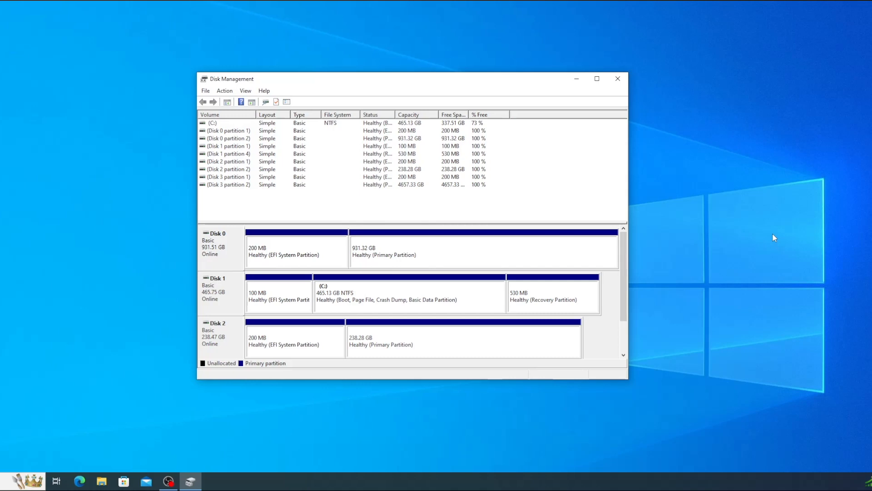
- Close Disk Management and search Windows for 'cmd' to find Command Prompt
click(618, 78)
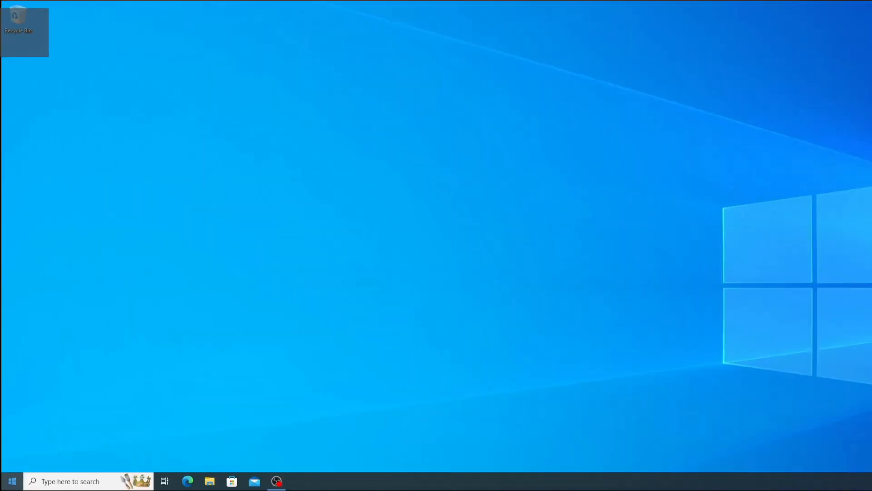
click(8, 482)
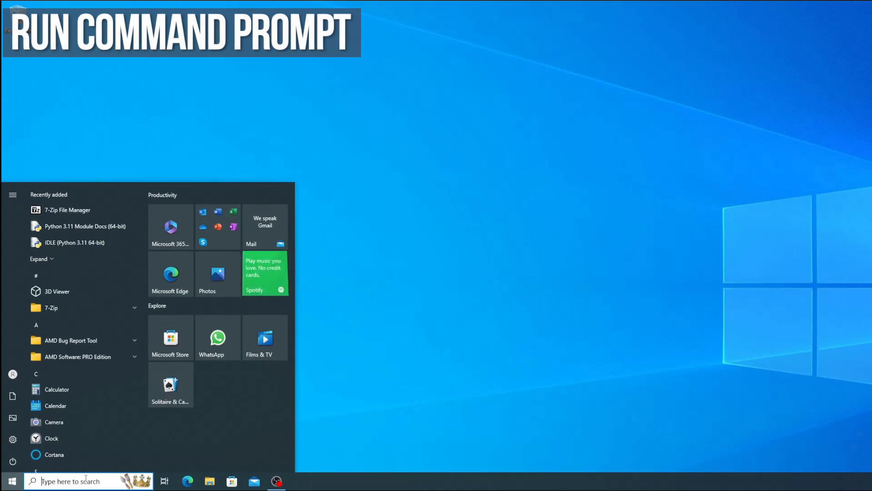
text(cmd)
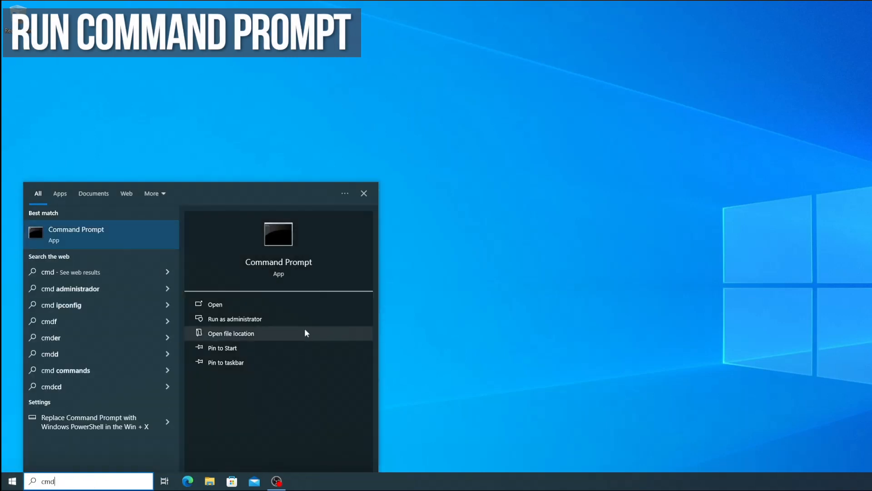
- Run Command Prompt as administrator, start diskpart, list disks and select disk 0
click(235, 319)
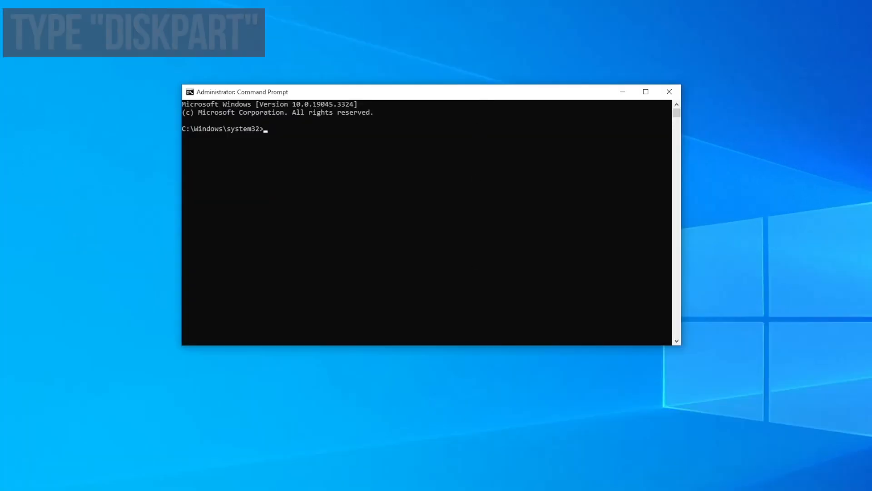
text(diskpa)
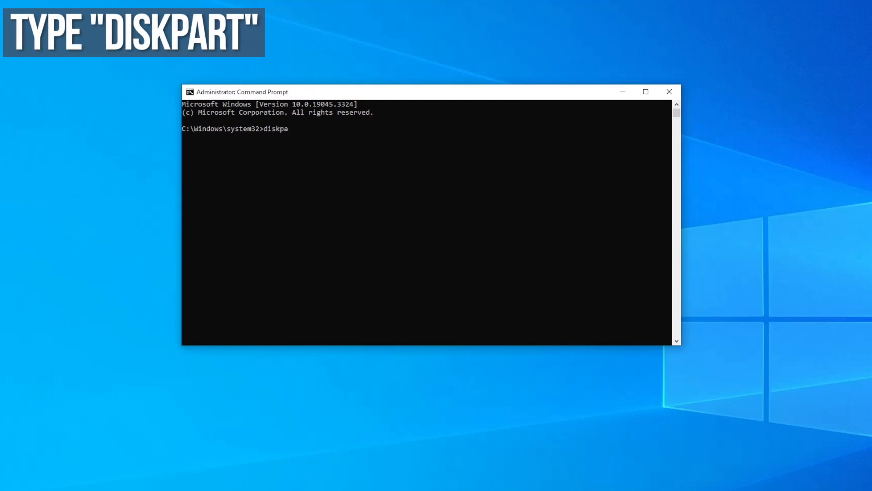
text(rt)
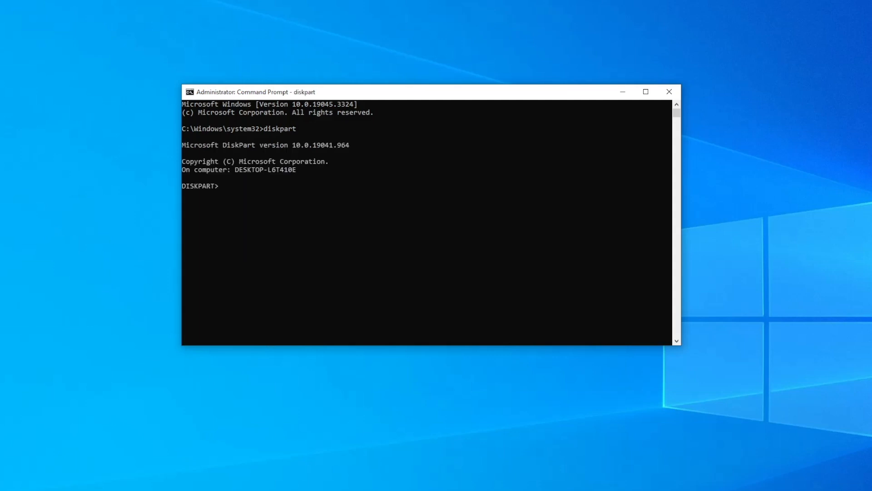
text(list disk)
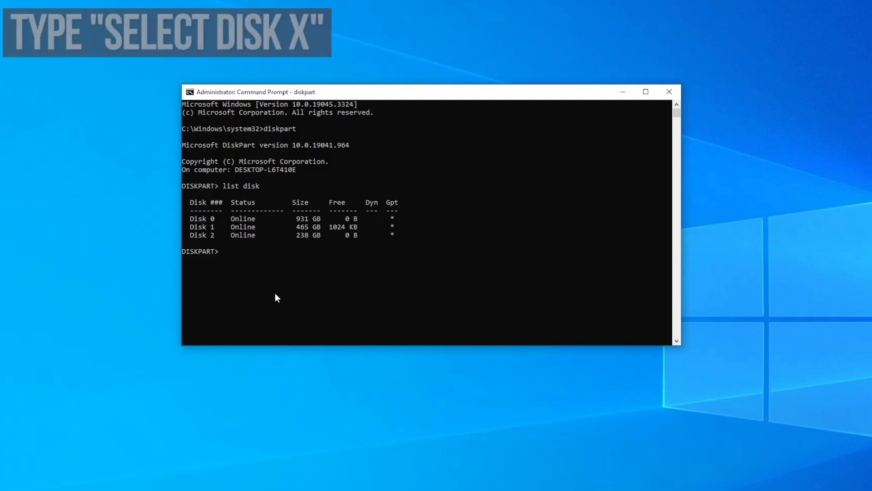
text(select disk 0)
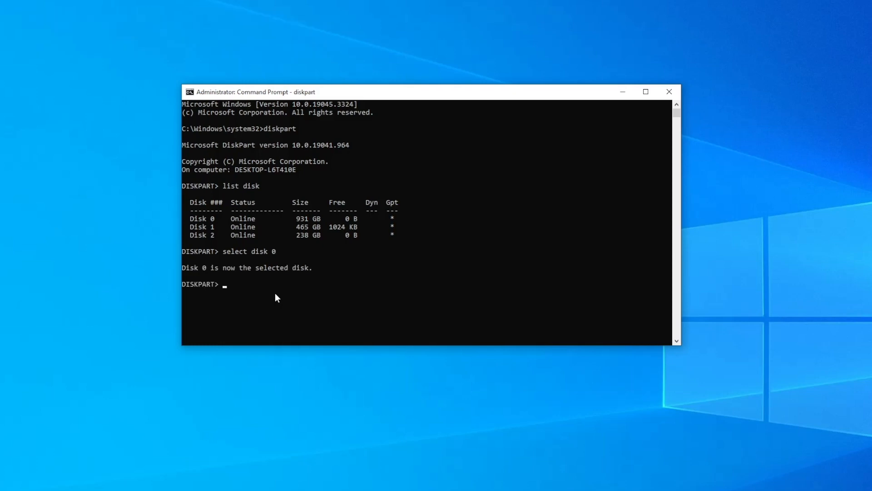
- List Disk 0's partitions and select the 200 MB System partition 1
text(list partition)
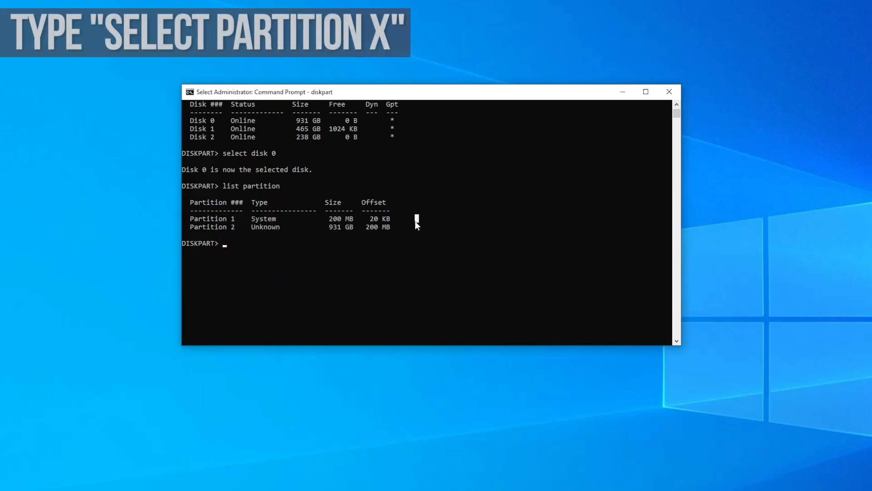
text(select partition)
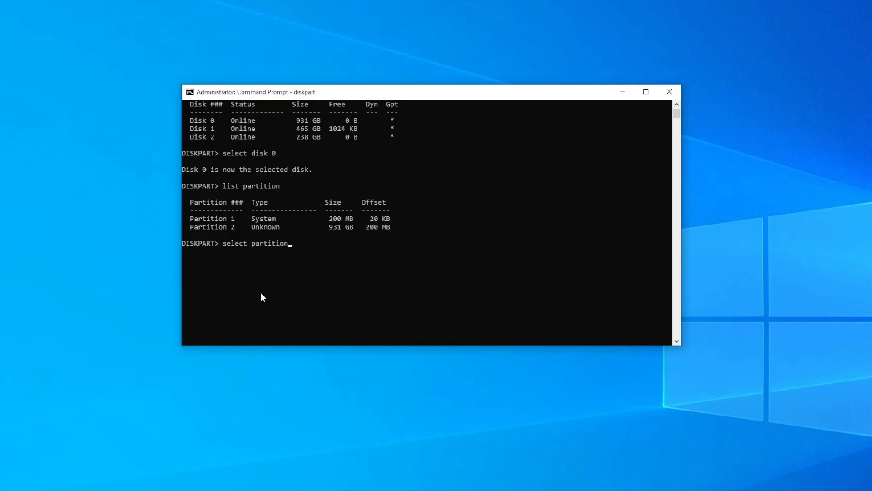
text(1)
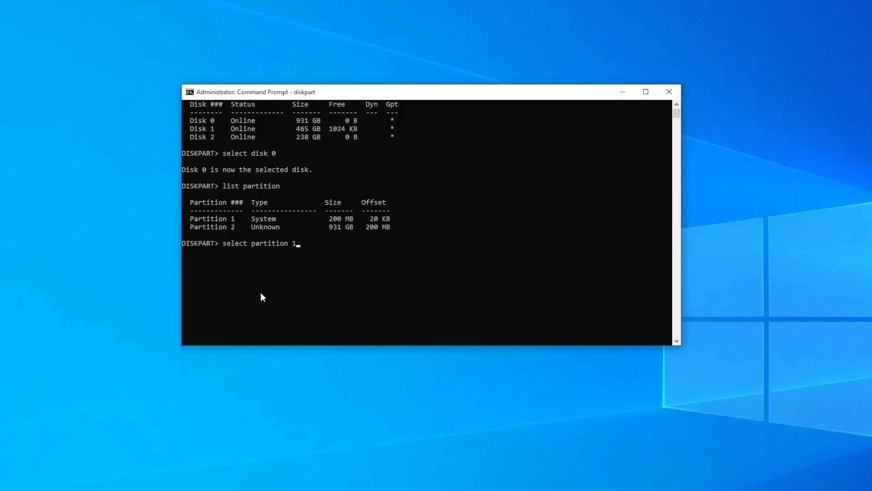
key(Enter)
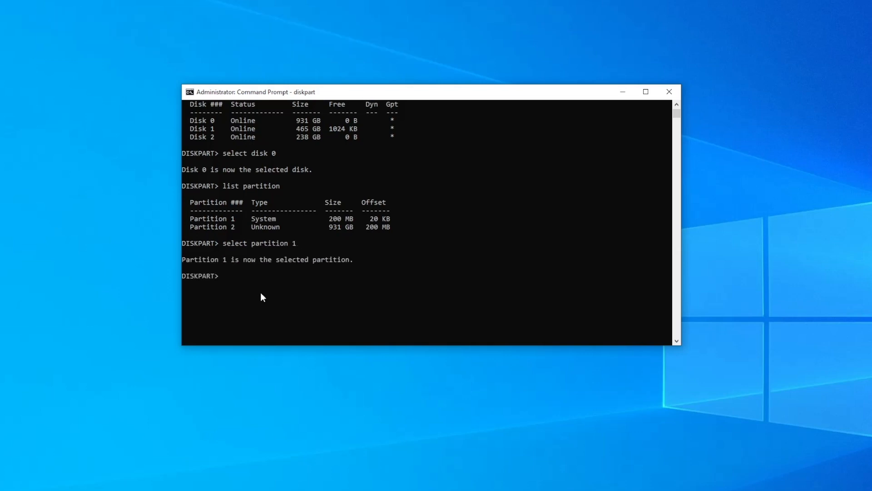
- Assign drive letter G to the selected EFI partition
text(assign)
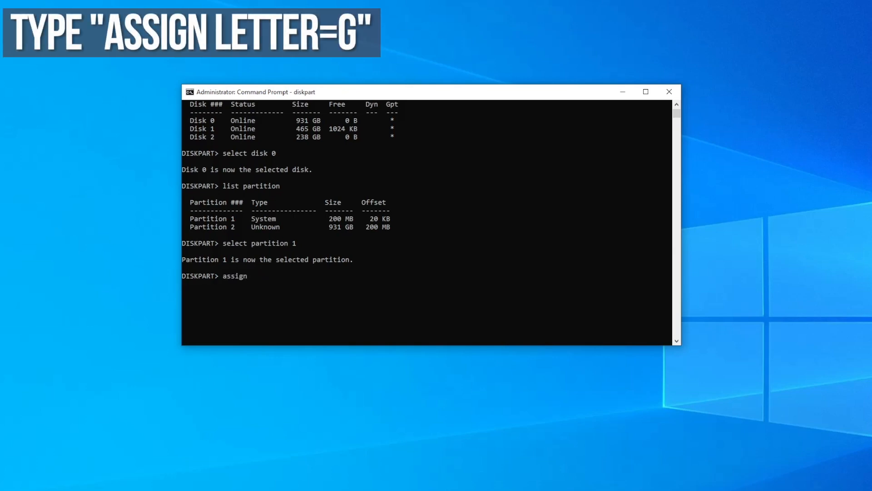
text(letter)
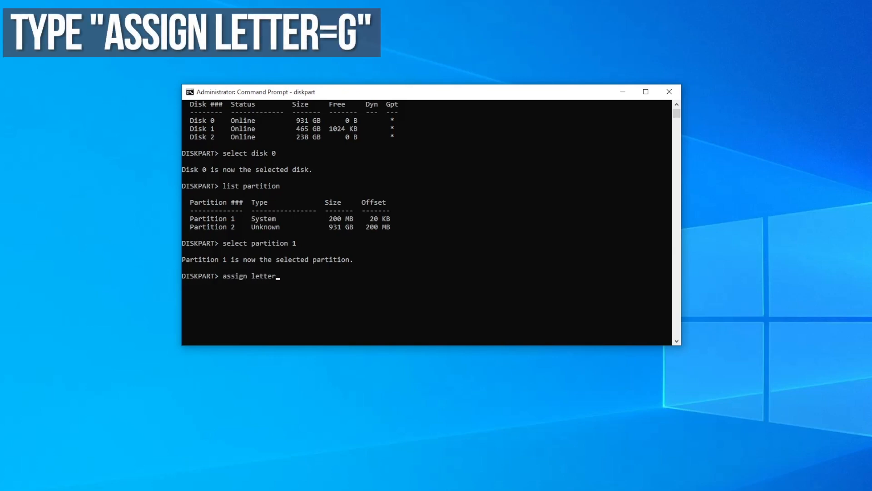
text(=)
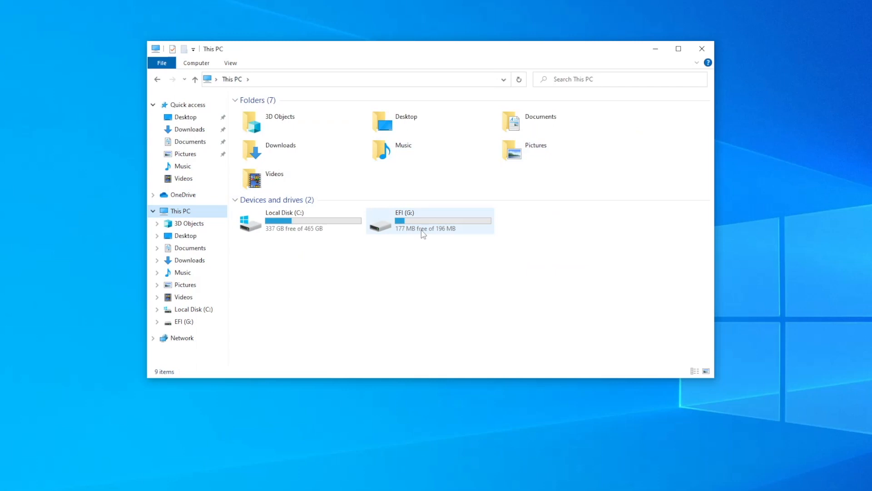
mouse_move(435, 232)
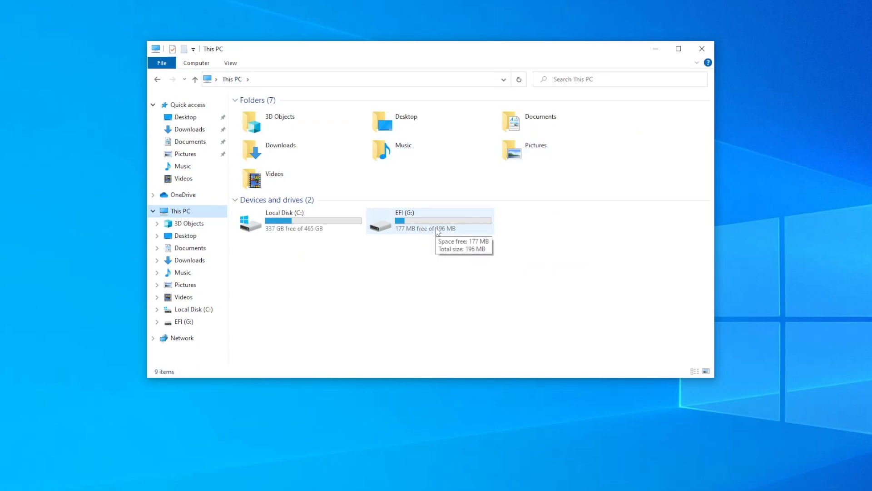
double_click(378, 221)
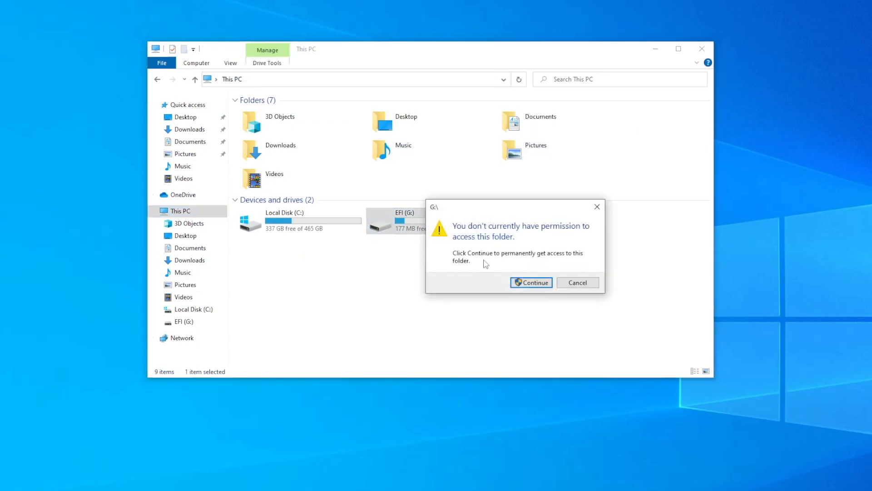
click(531, 282)
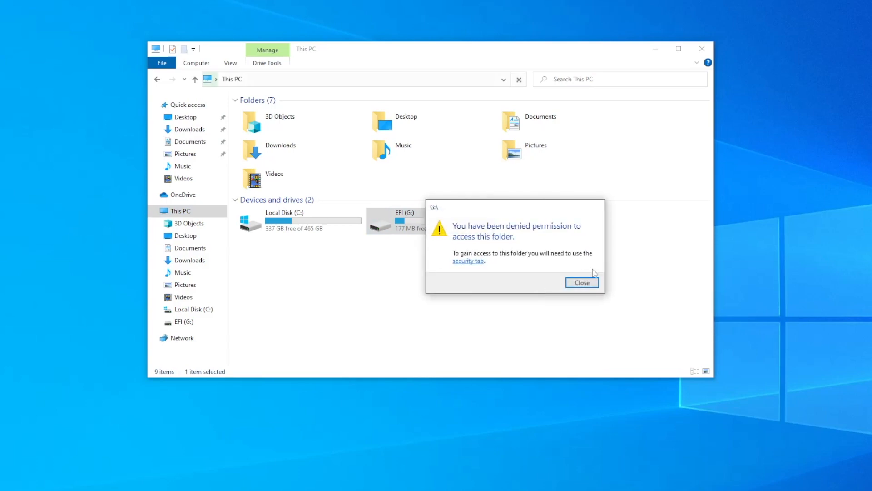
click(581, 282)
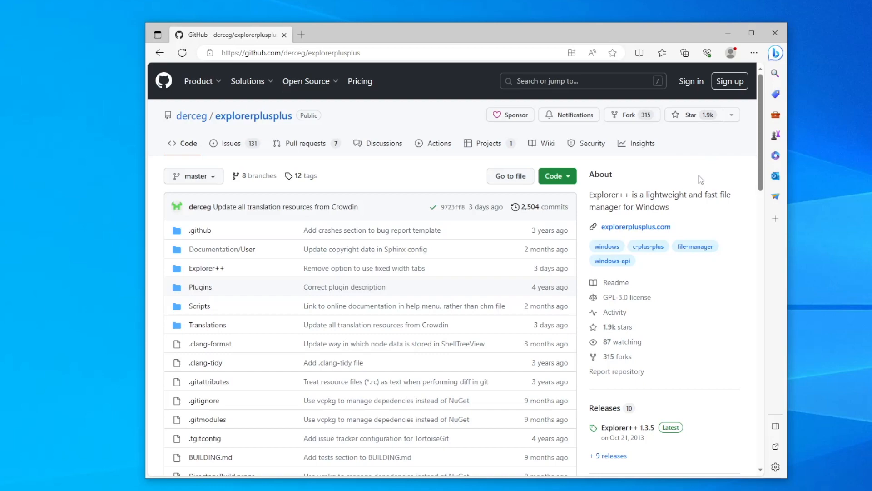
- Download explorerpp_x64.zip from the Latest Builds section of the GitHub README
scroll(down, 3)
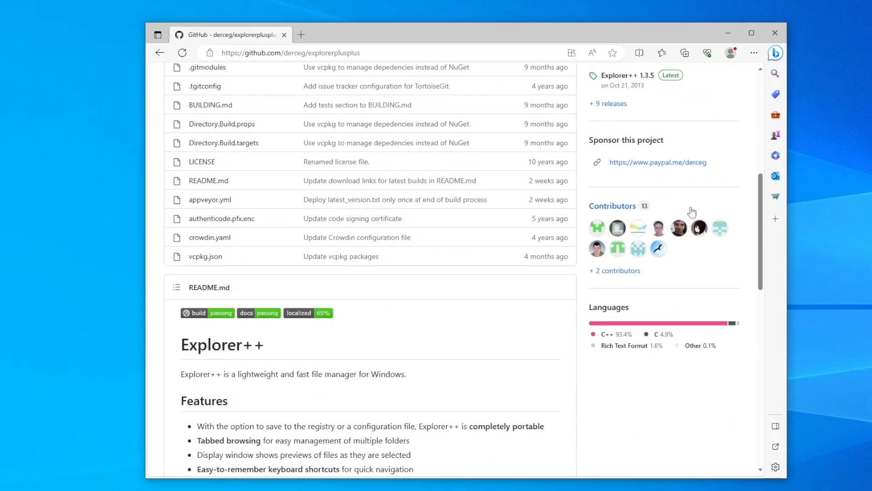
scroll(down, 3)
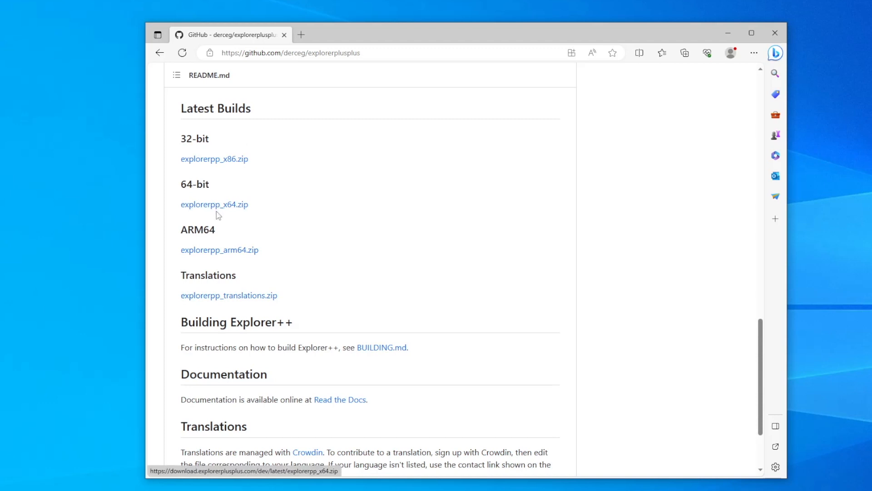
click(214, 205)
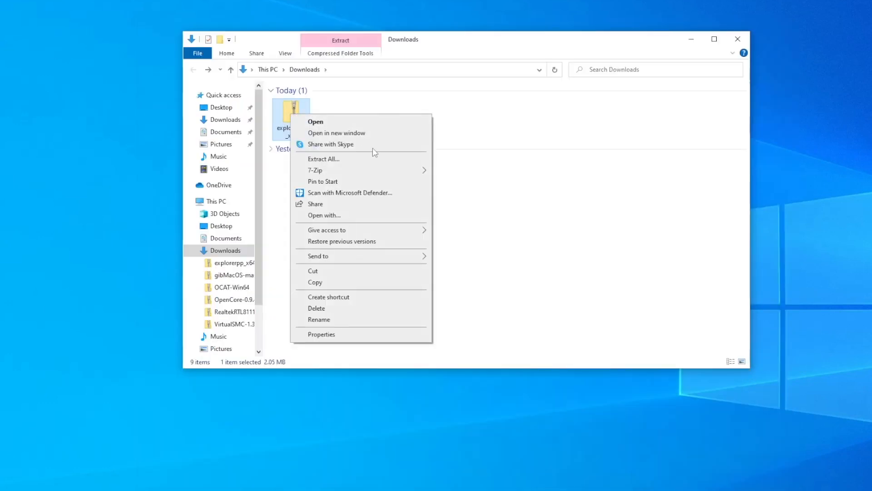
- Extract the explorerpp_x64 zip into Downloads and bring up Explorer++'s launch options
click(324, 158)
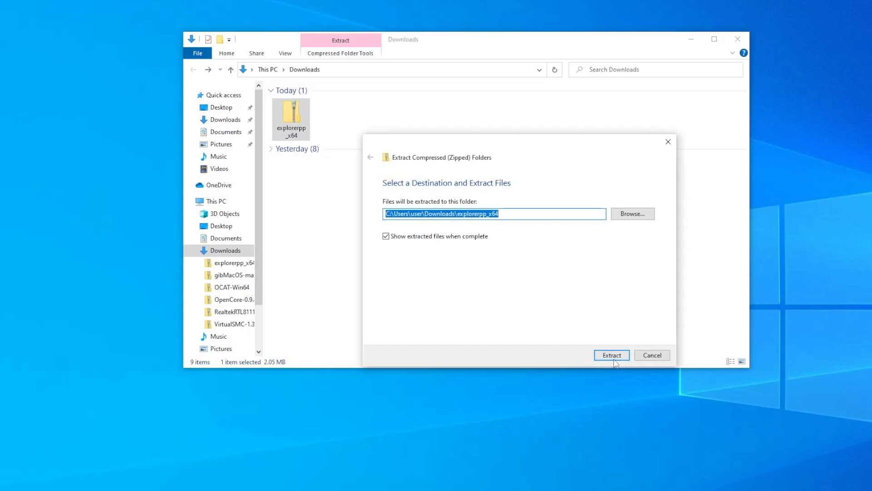
click(612, 354)
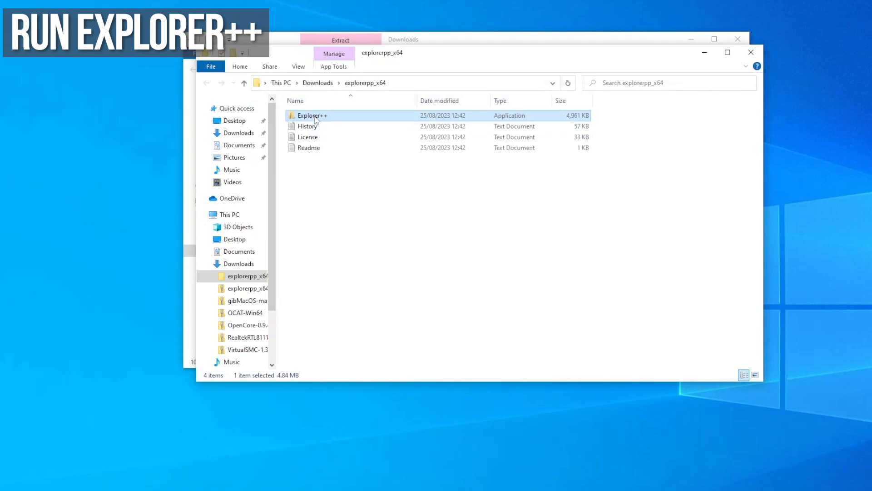
right_click(316, 115)
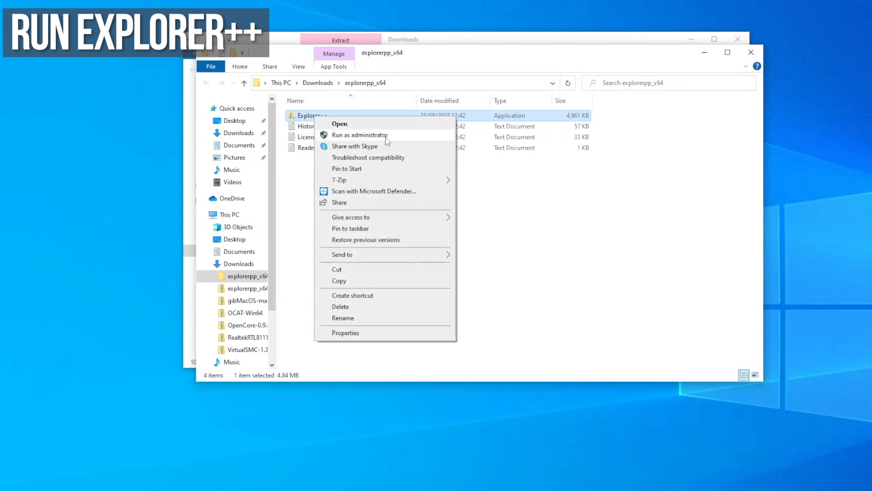
- Run Explorer++ as administrator, browse G:\EFI\OC and open config.plist in Notepad
click(340, 123)
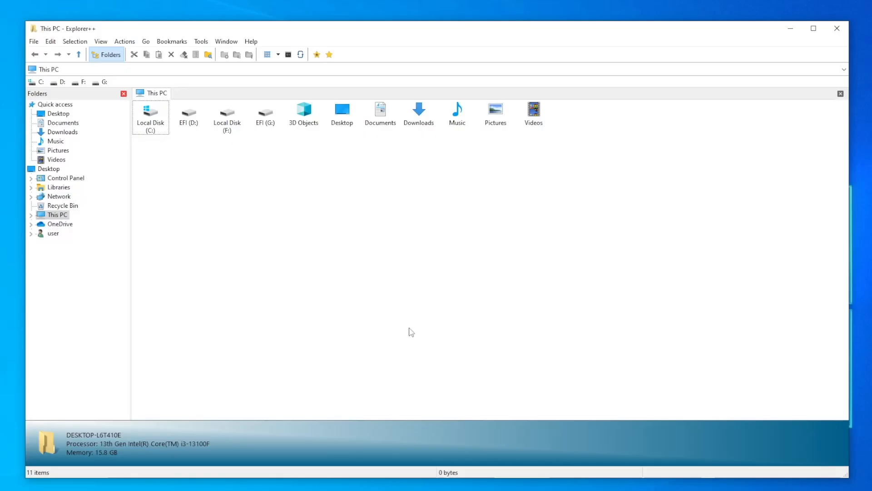
mouse_move(330, 204)
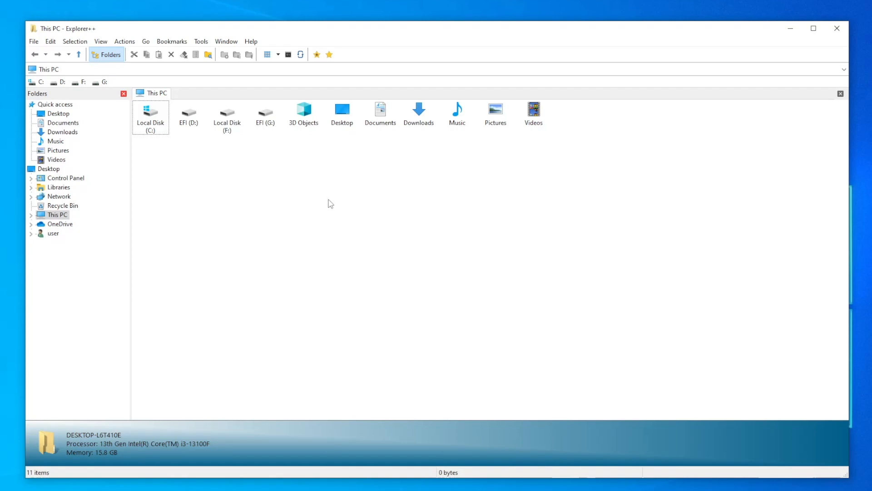
double_click(266, 114)
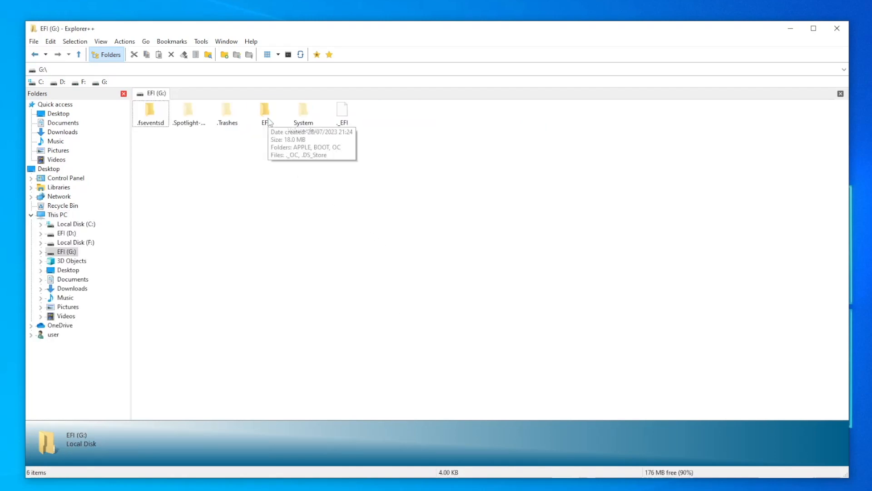
double_click(264, 111)
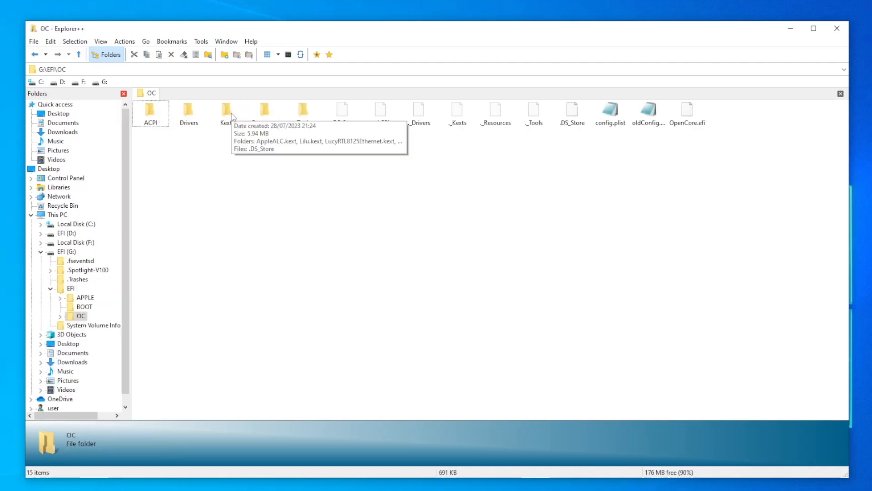
double_click(228, 111)
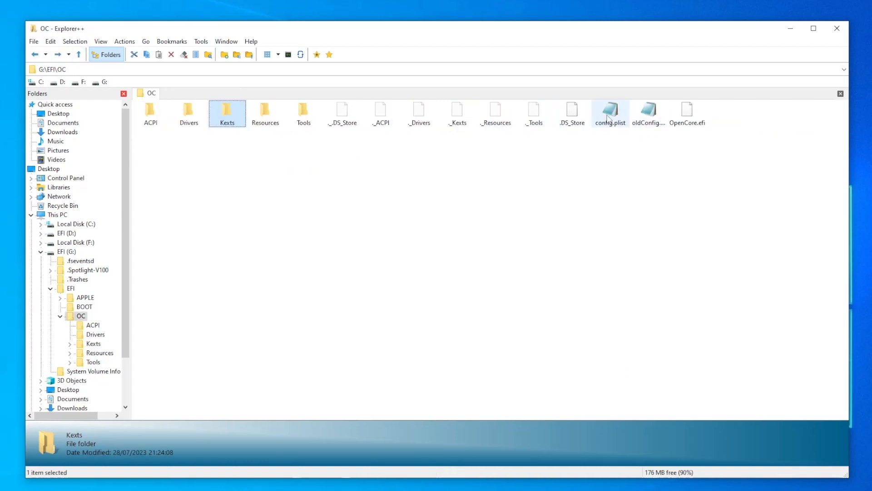
double_click(610, 109)
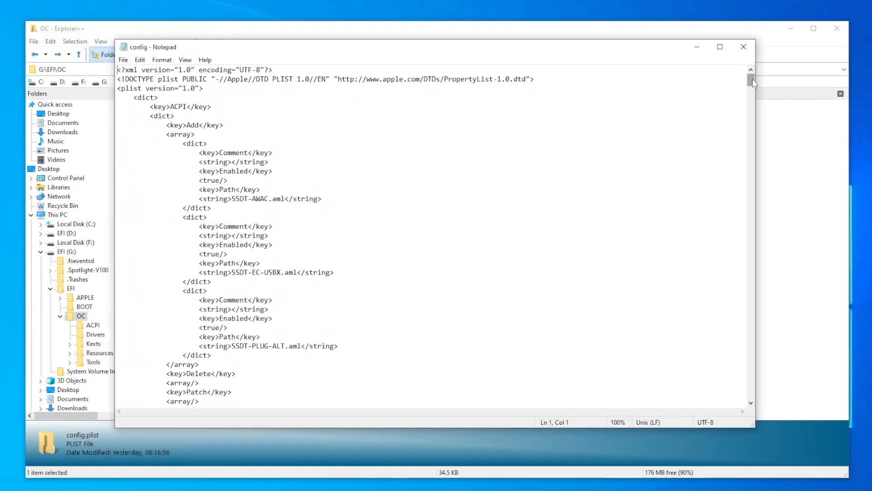
mouse_move(748, 449)
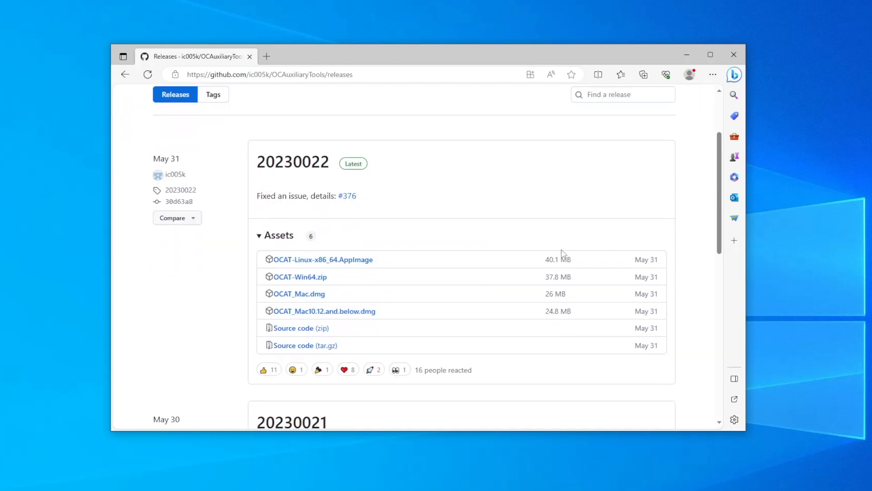
mouse_move(293, 280)
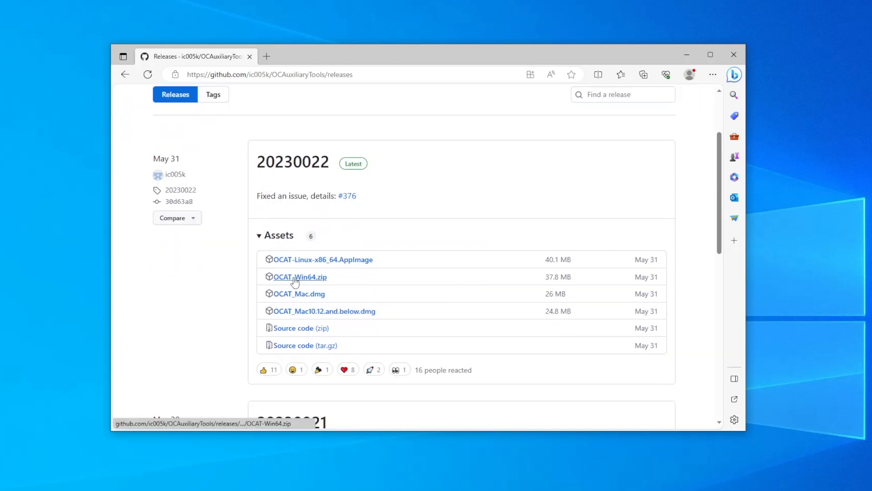
- Download OCAT-Win64.zip from the OCAuxiliaryTools release assets
click(296, 277)
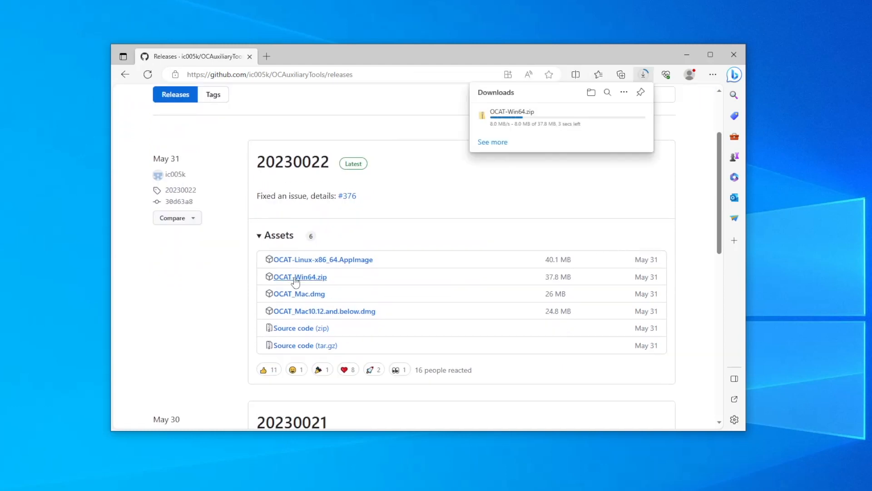